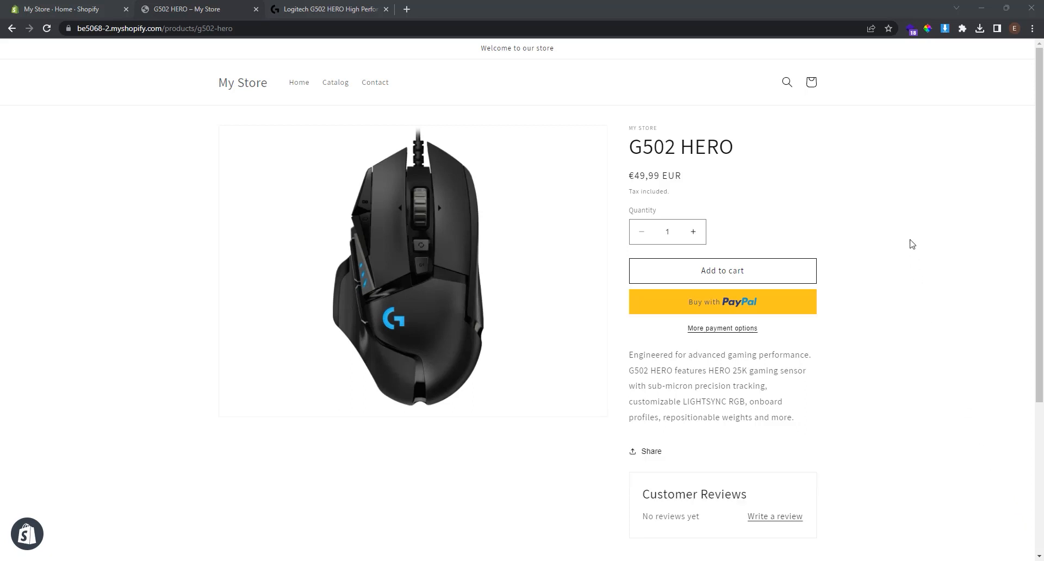
Scroll down the G502 HERO product page to see its description
scroll(down, 3)
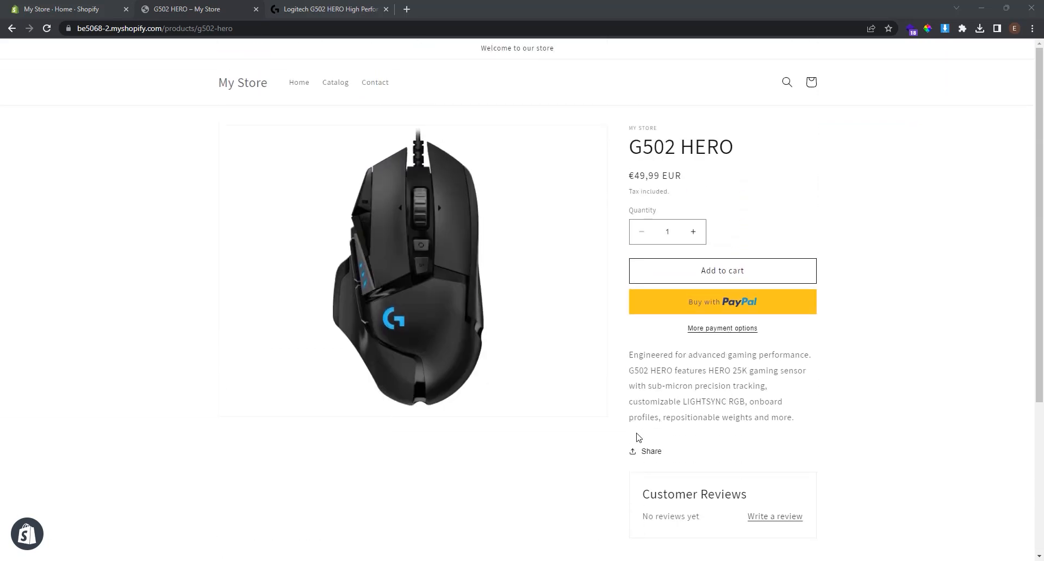
mouse_move(207, 244)
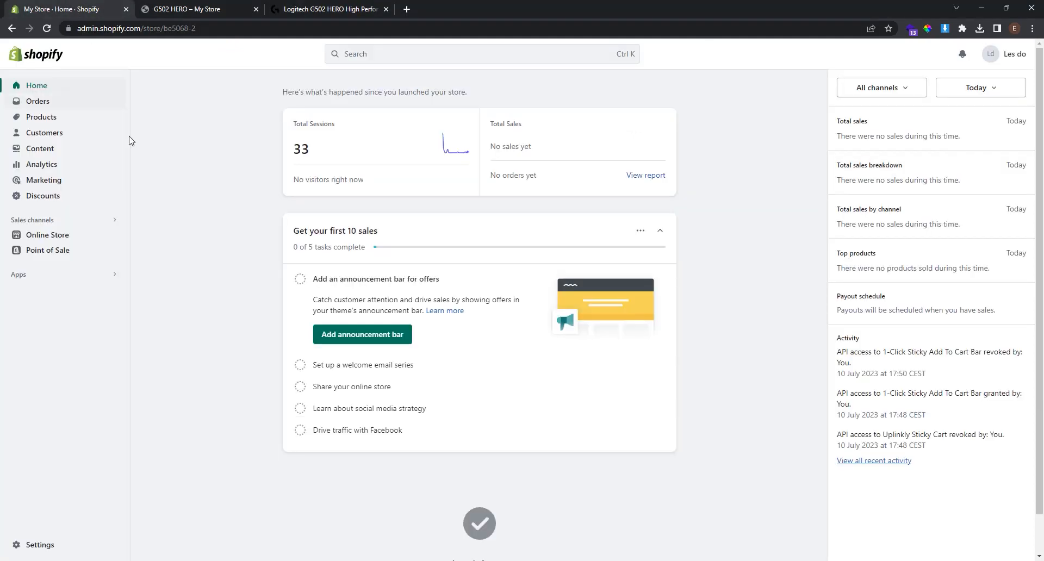
Go from the admin's Apps section through Recommended apps into the full Shopify App Store
click(19, 274)
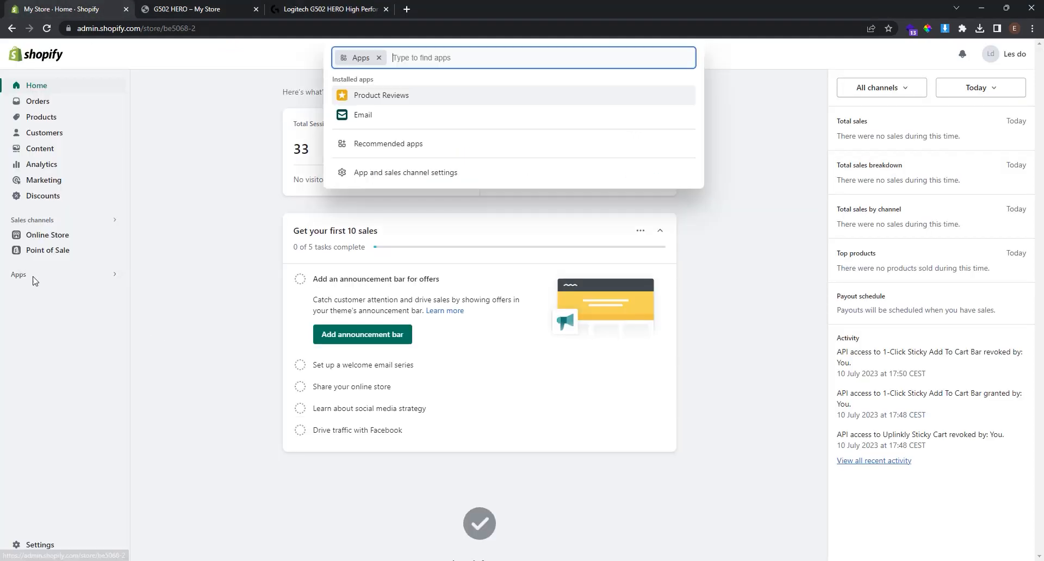
click(387, 143)
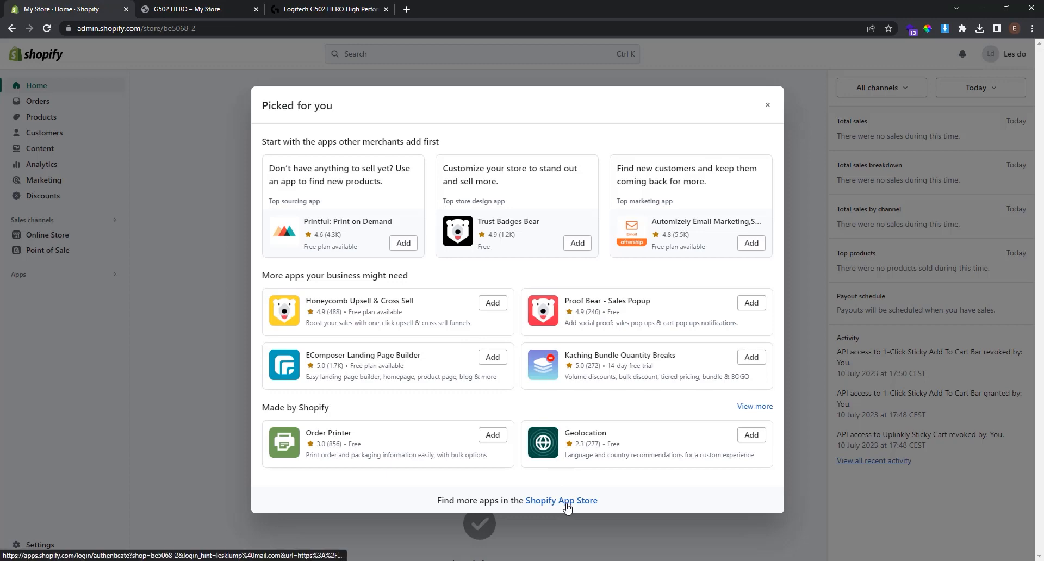
click(561, 500)
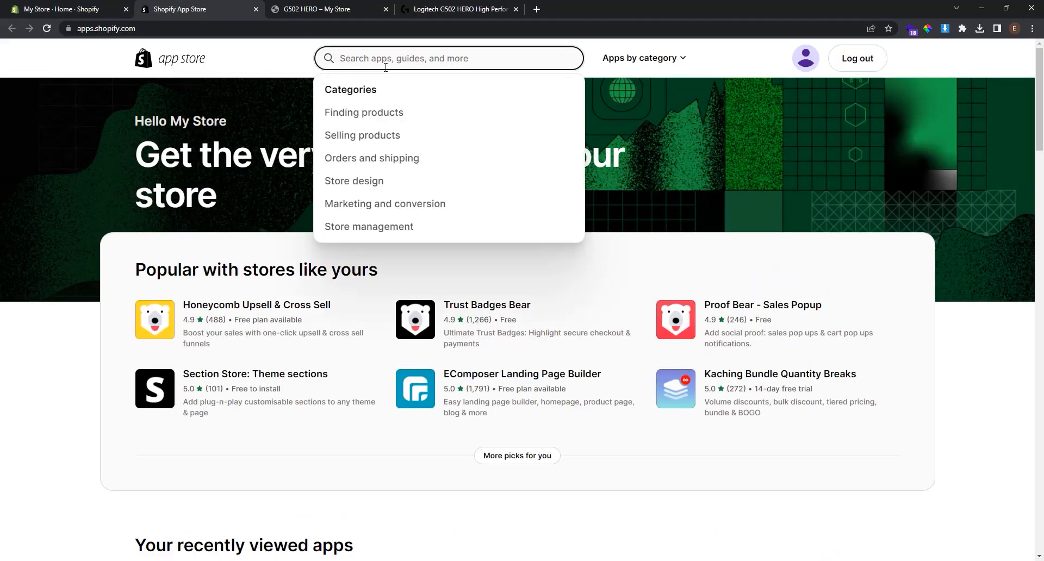
Search the App Store for 'sticky add to cart'
text(stic)
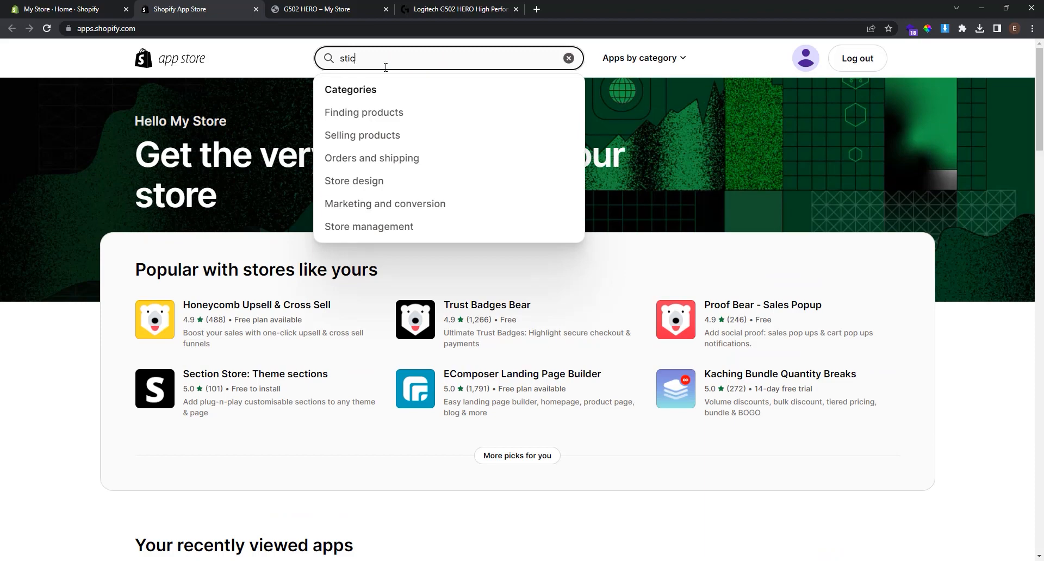
text(sticky add to cart)
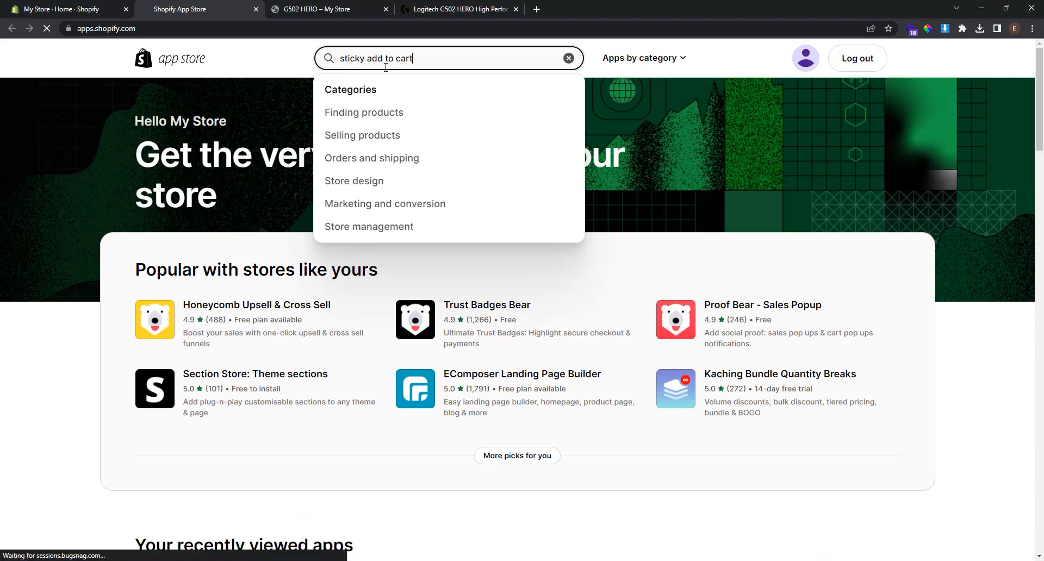
key(Enter)
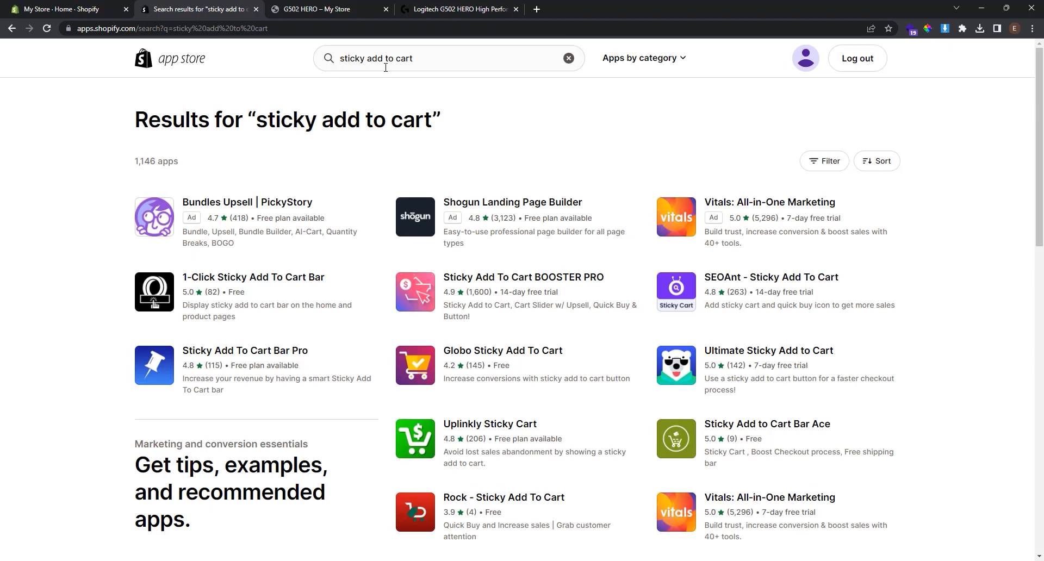
mouse_move(288, 326)
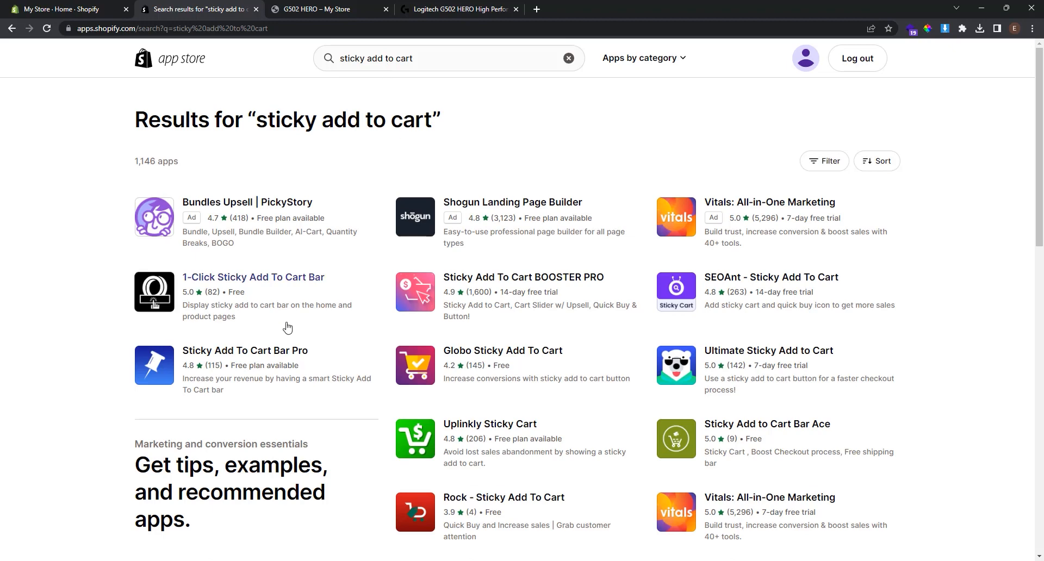
mouse_move(262, 286)
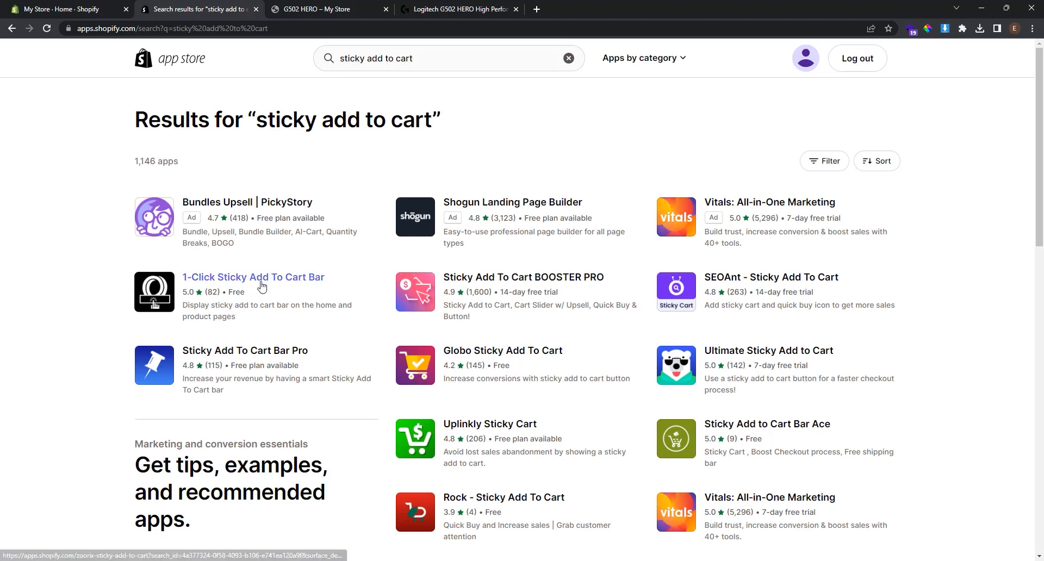
Add and install the 1-Click Sticky Add To Cart Bar app from its listing
click(252, 277)
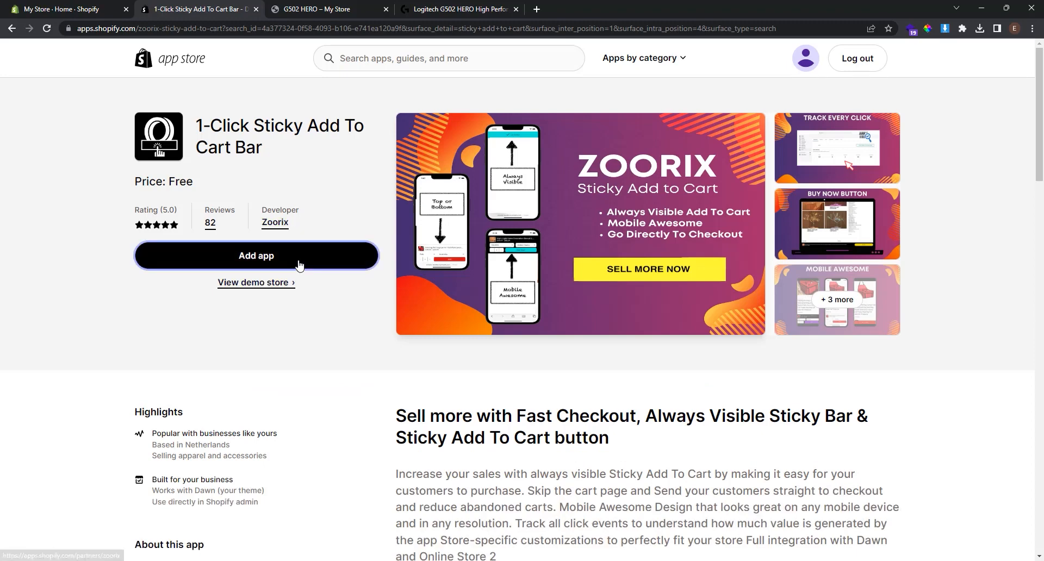
click(257, 255)
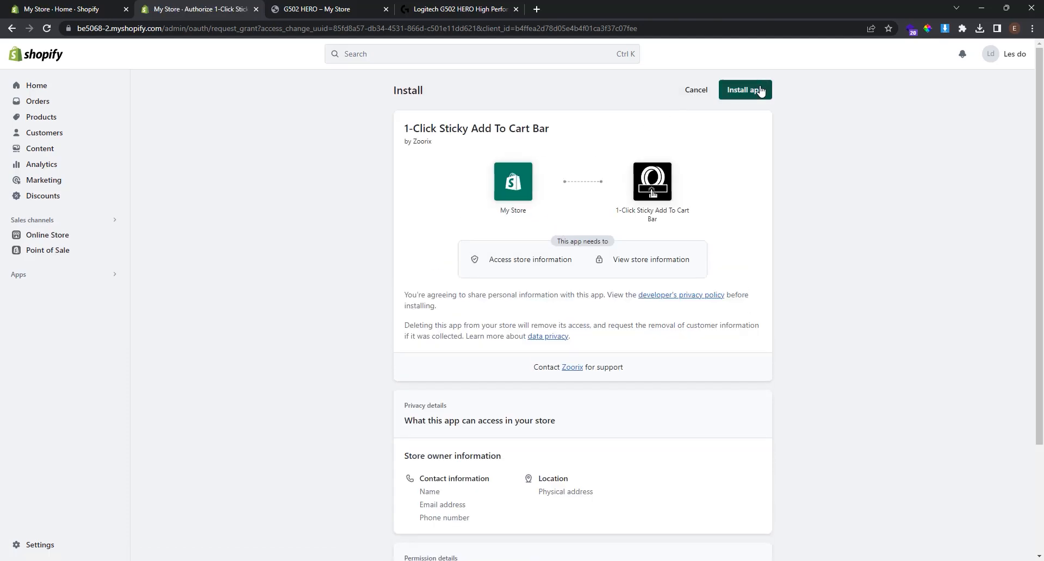
click(745, 89)
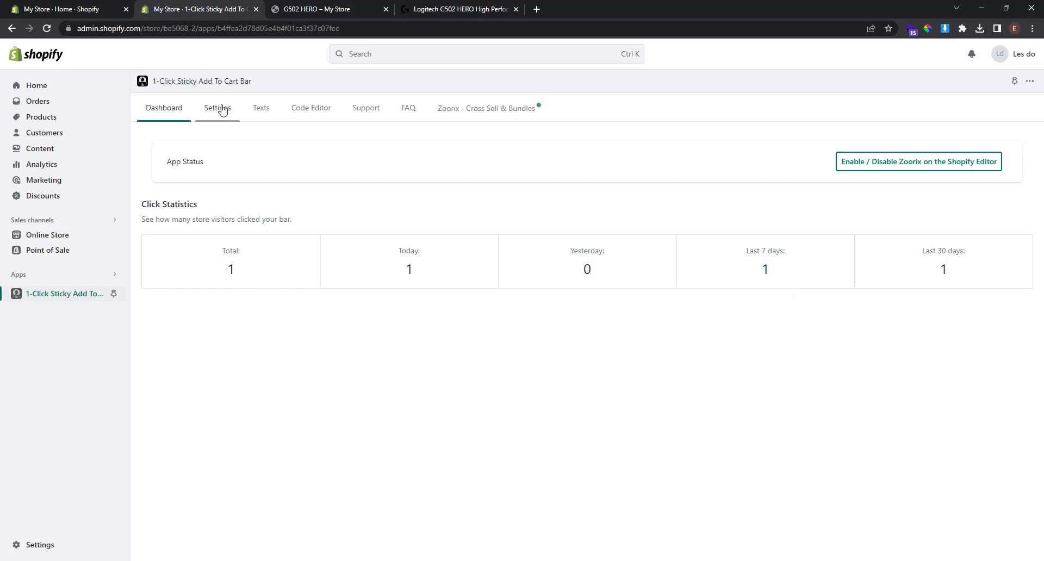
click(216, 108)
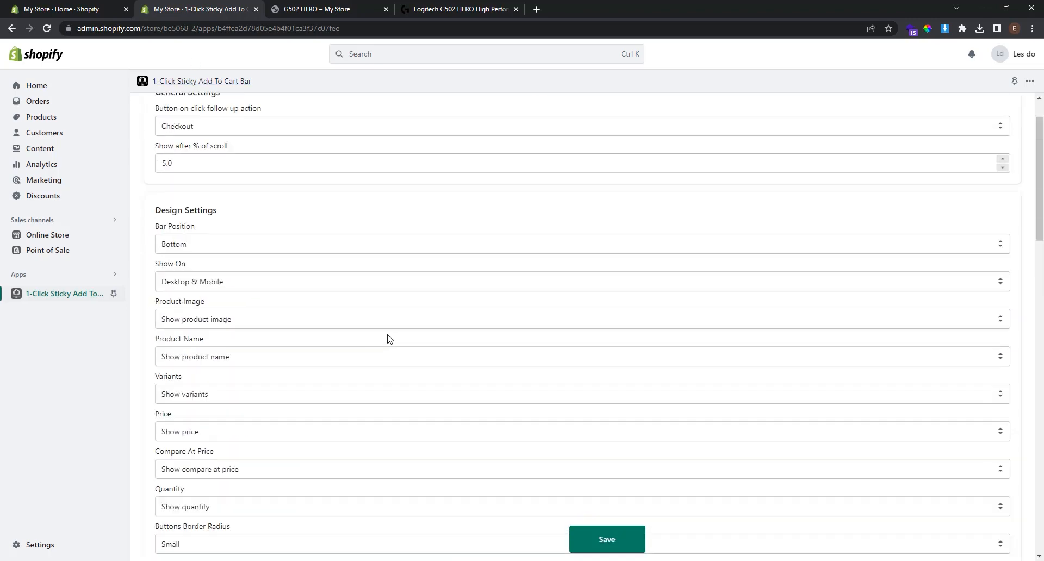
click(261, 108)
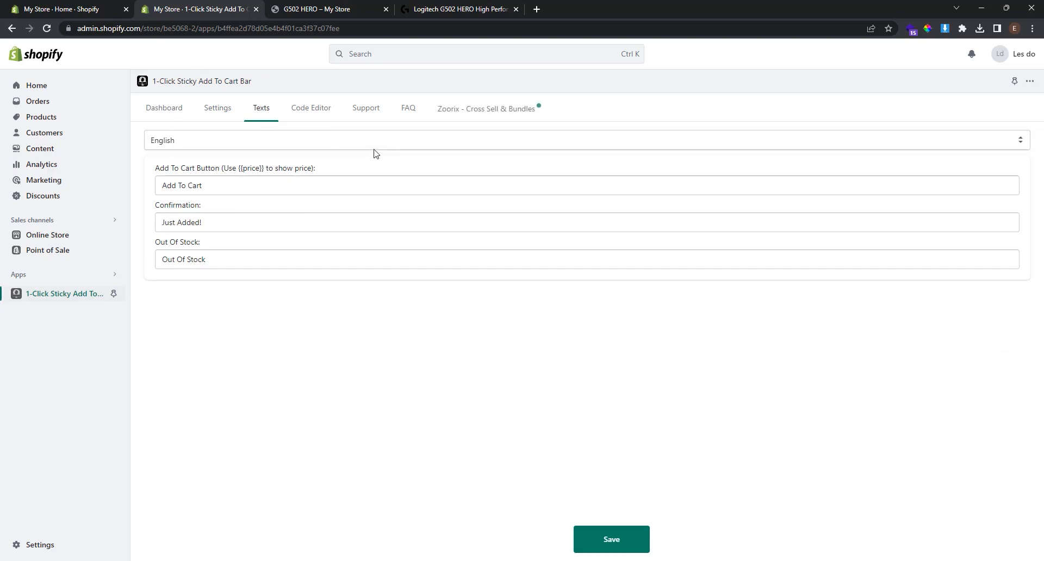
click(311, 107)
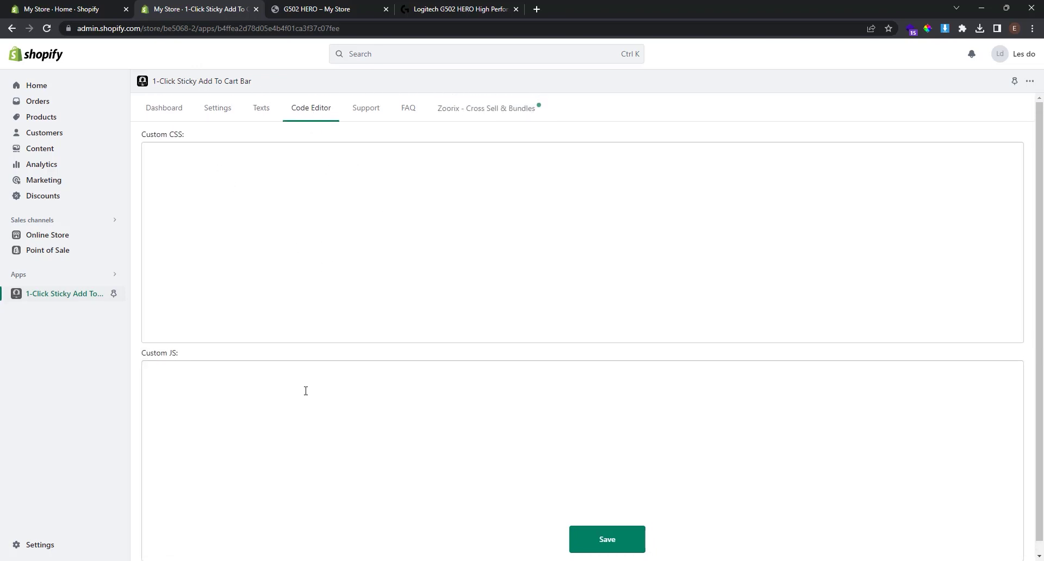
click(163, 107)
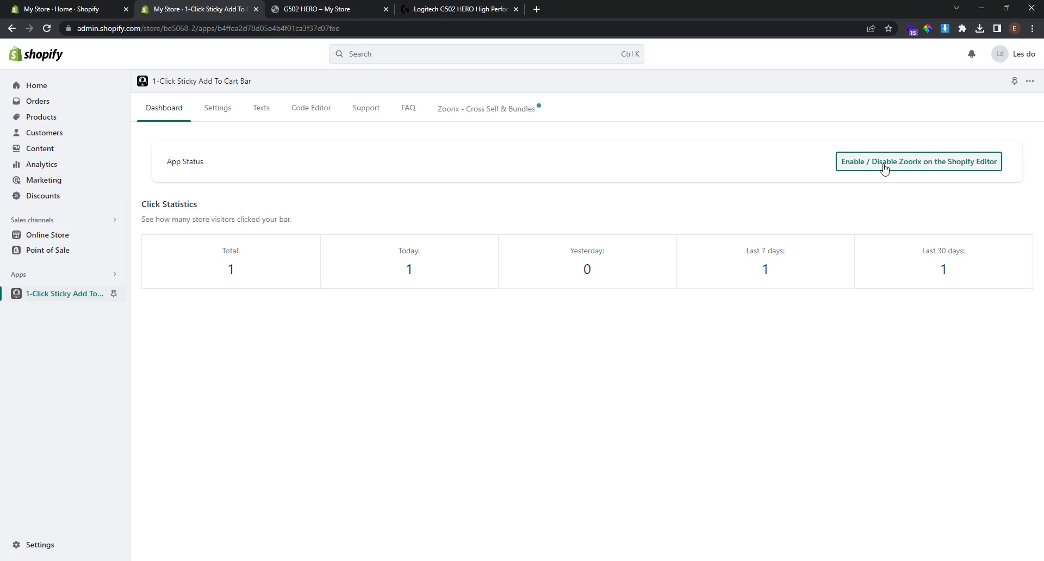
Switch on the Zoorix Sticky Add To Cart app embed in the Dawn theme editor, then return to the product tab
click(918, 161)
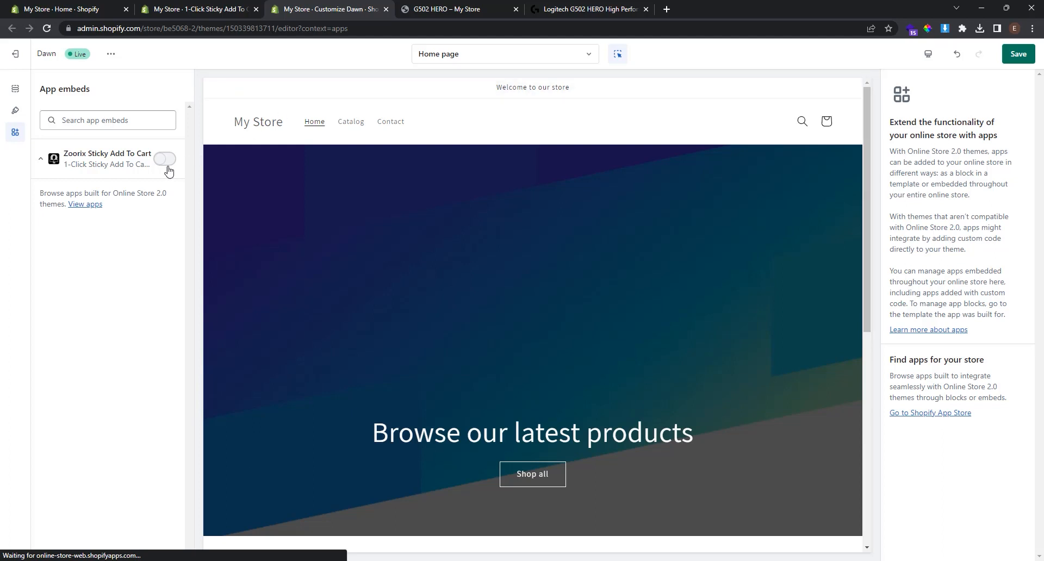
click(164, 157)
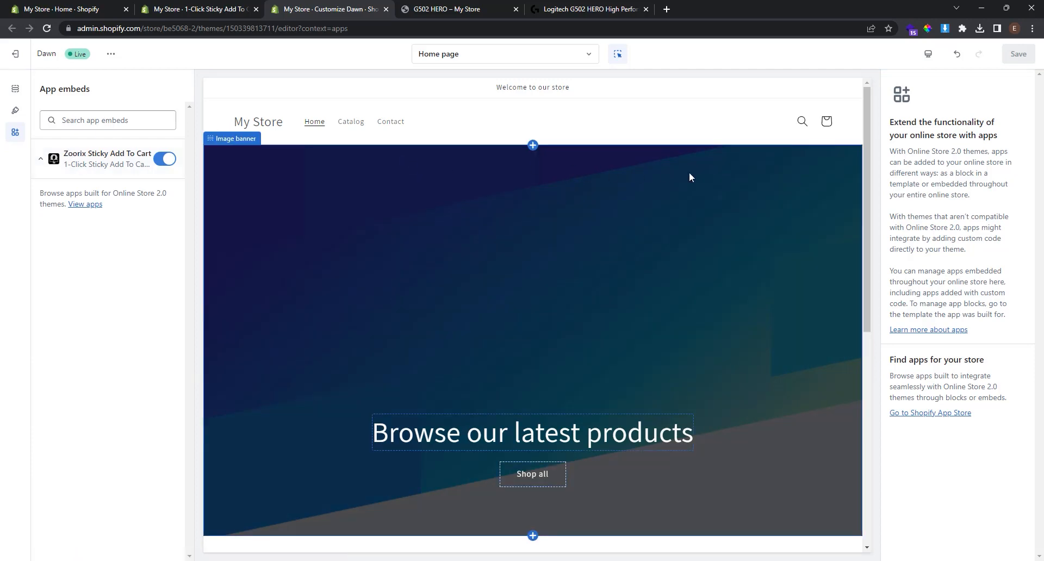
click(442, 8)
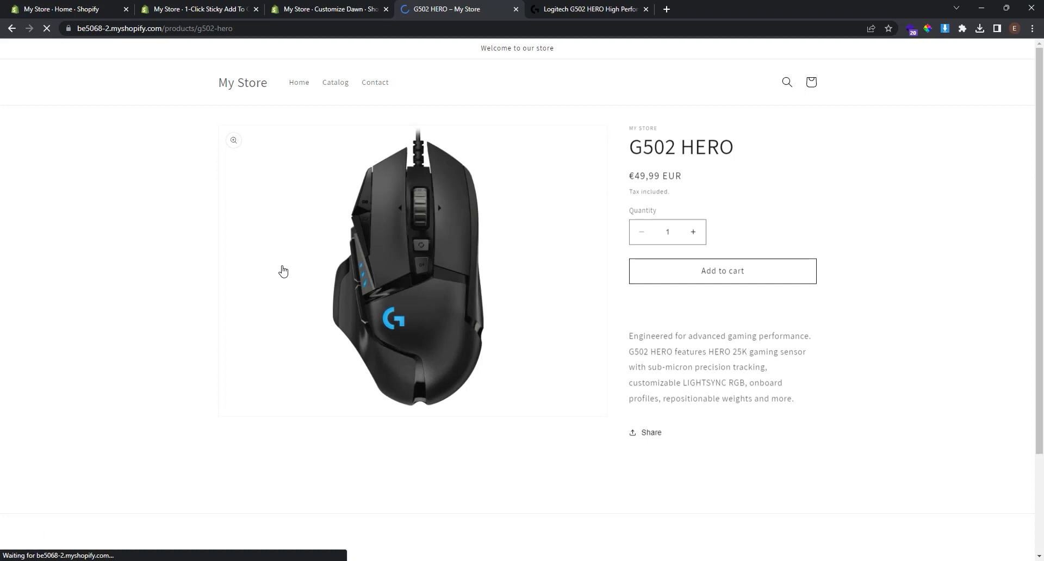
Check the sticky Add To Cart bar at the bottom of the product page, then return to the app dashboard
scroll(down, 3)
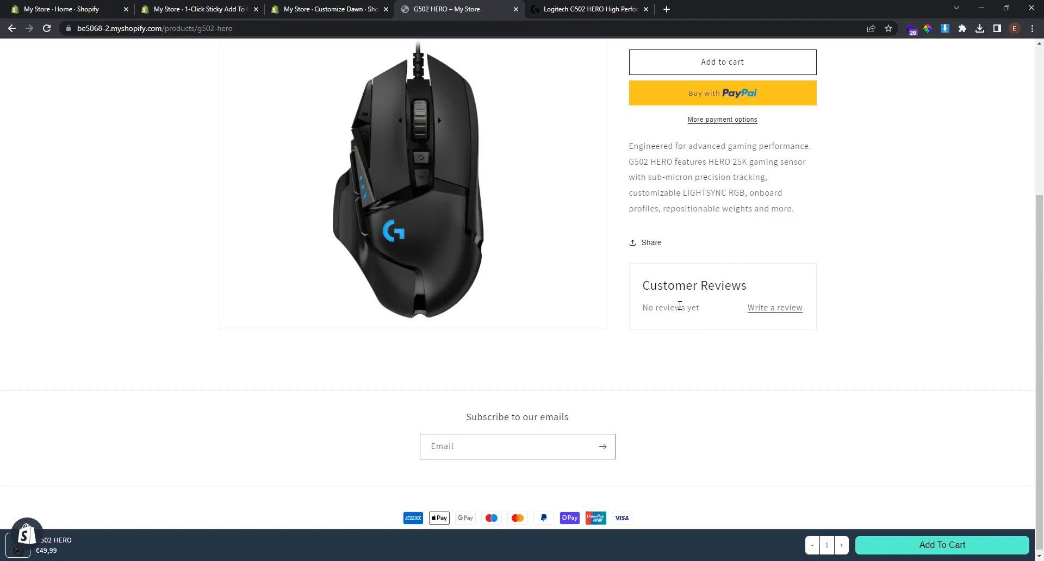
mouse_move(933, 553)
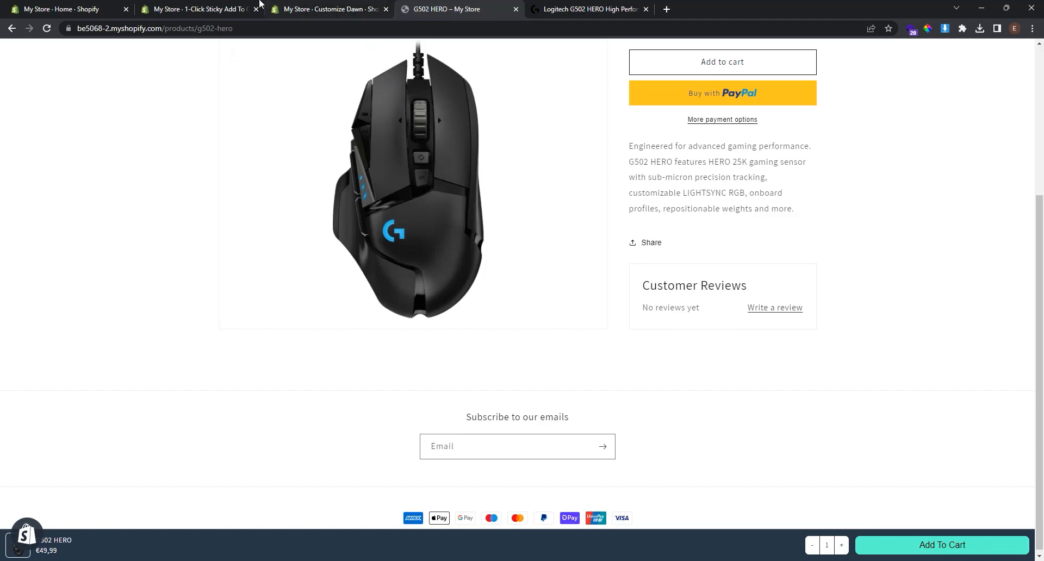
click(203, 9)
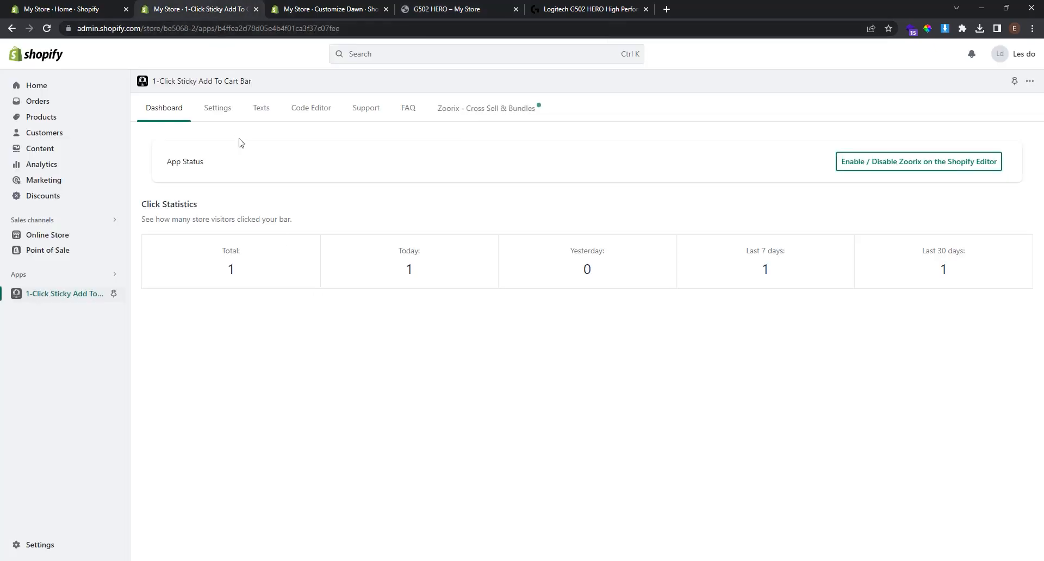
Review the app's Settings: checkout follow-up action, bottom position, button and confirmation colours
click(218, 108)
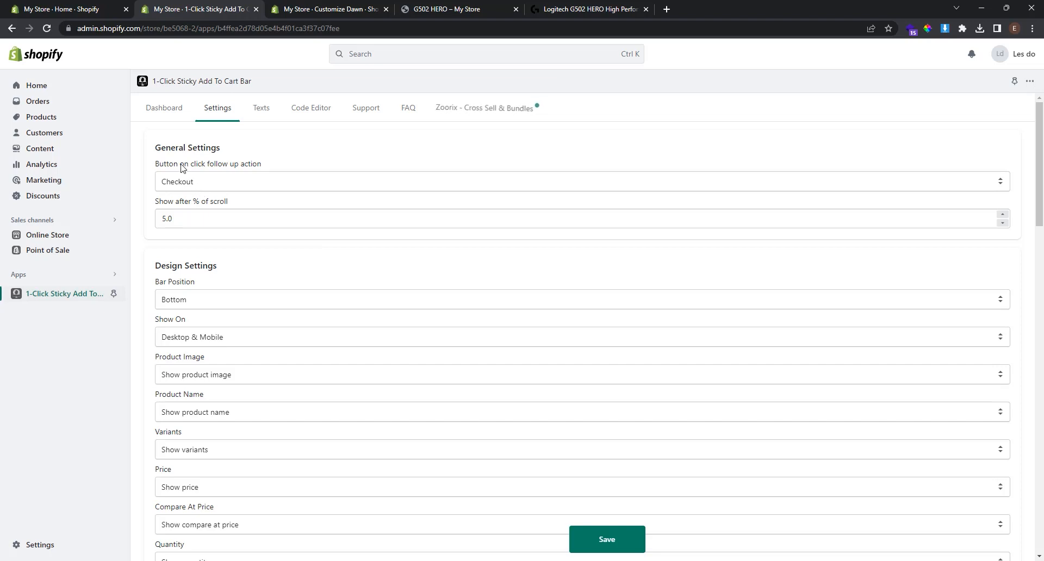
mouse_move(250, 188)
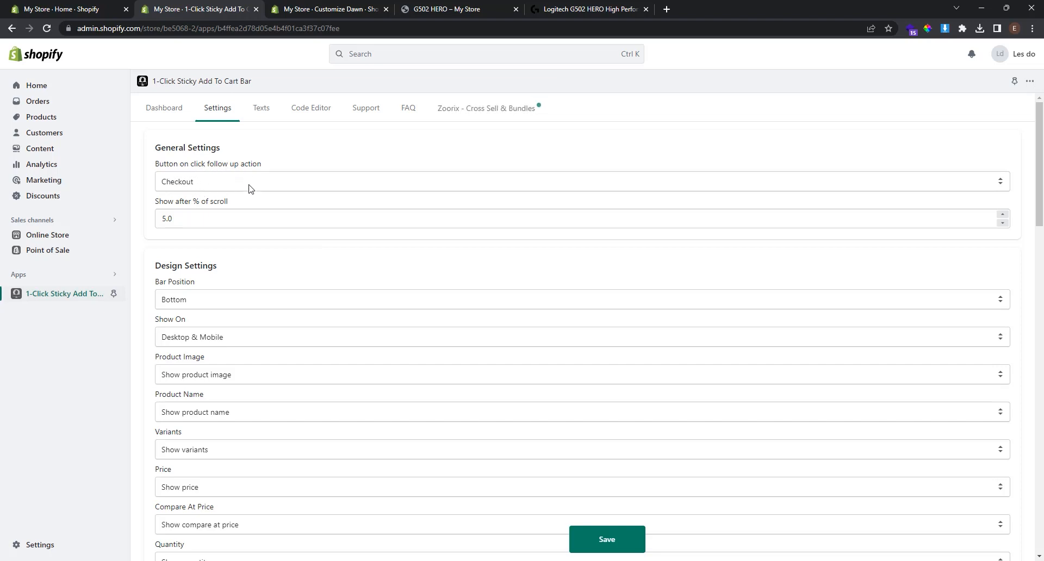
click(578, 195)
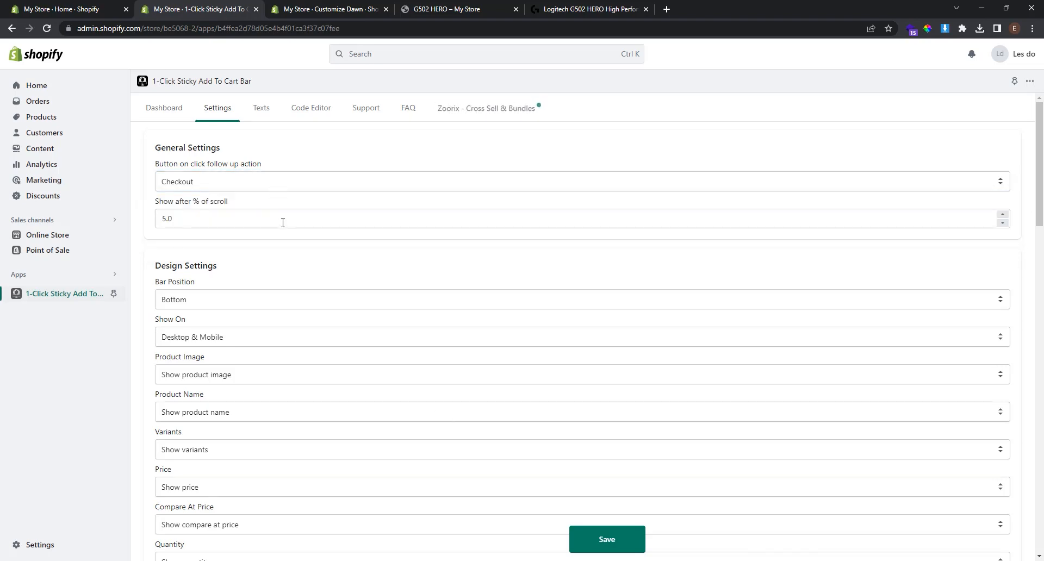
scroll(down, 3)
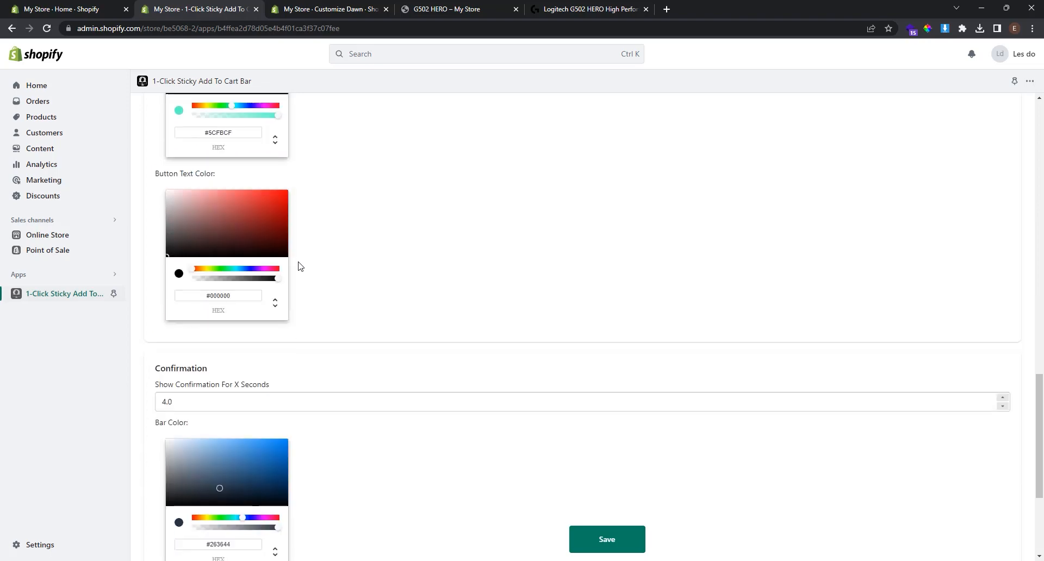